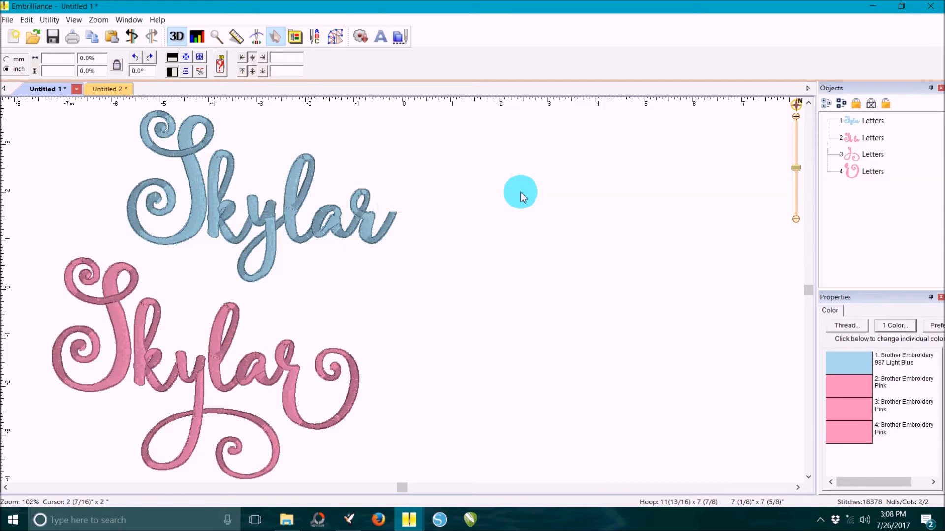
mouse_move(514, 199)
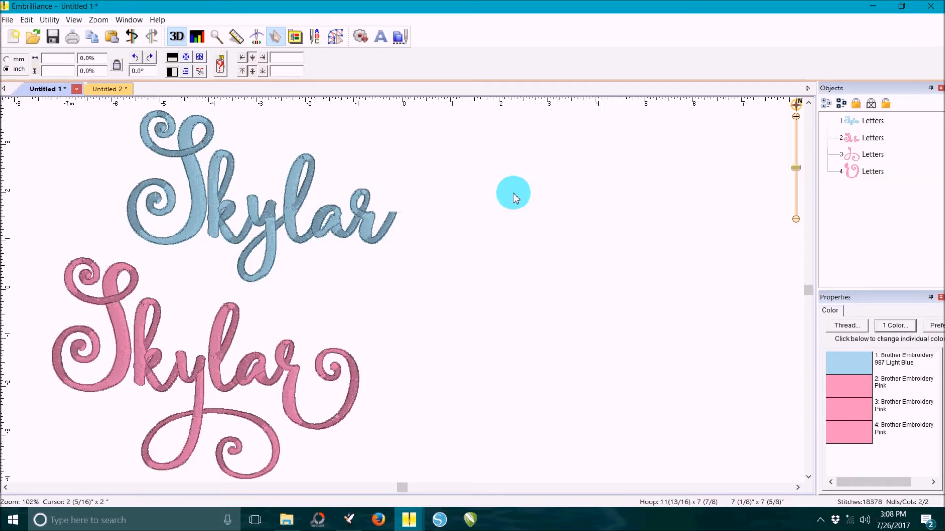
mouse_move(272, 241)
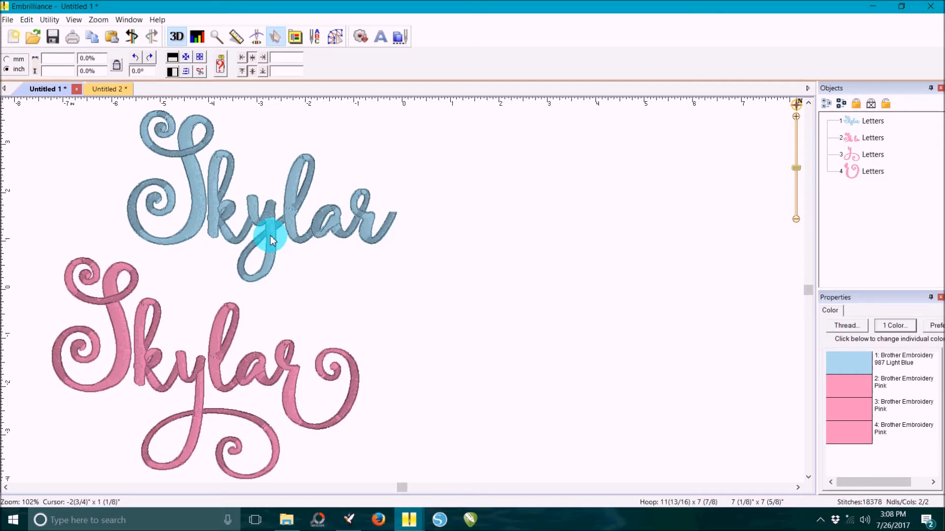
mouse_move(273, 227)
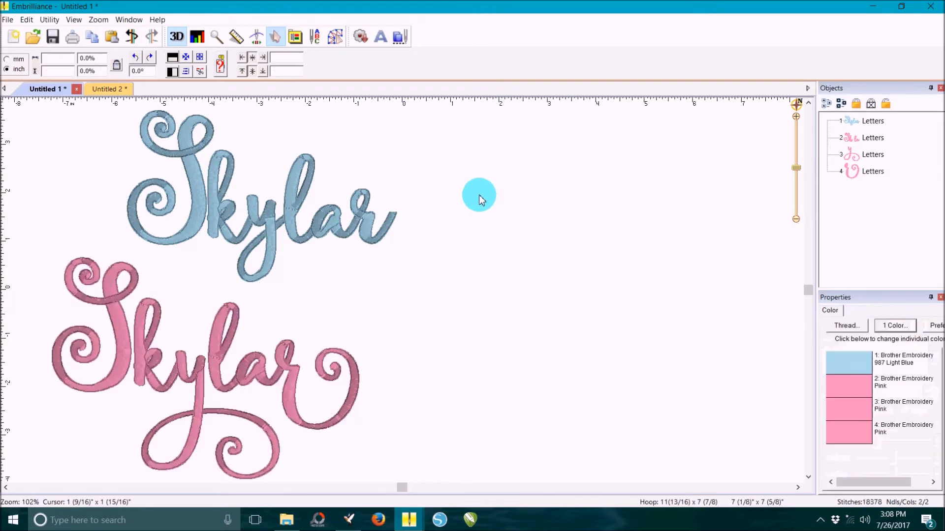
mouse_move(477, 202)
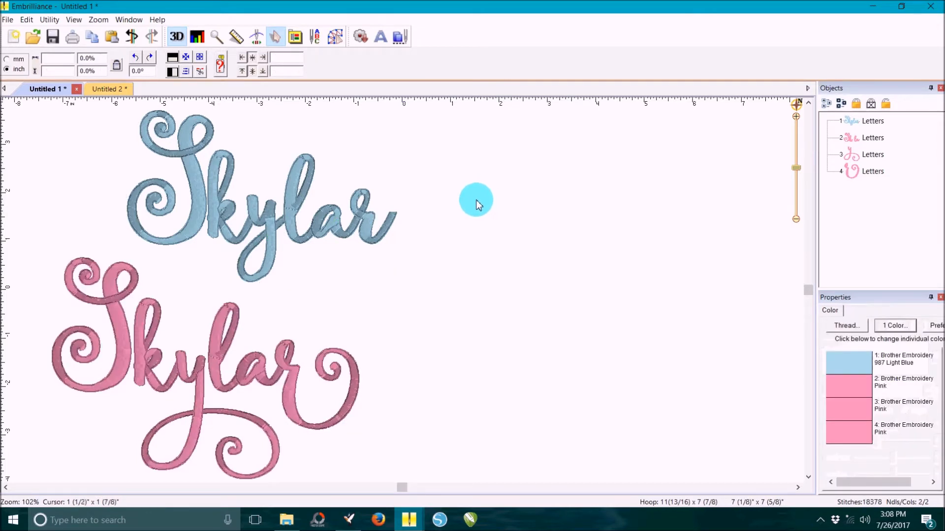
mouse_move(473, 203)
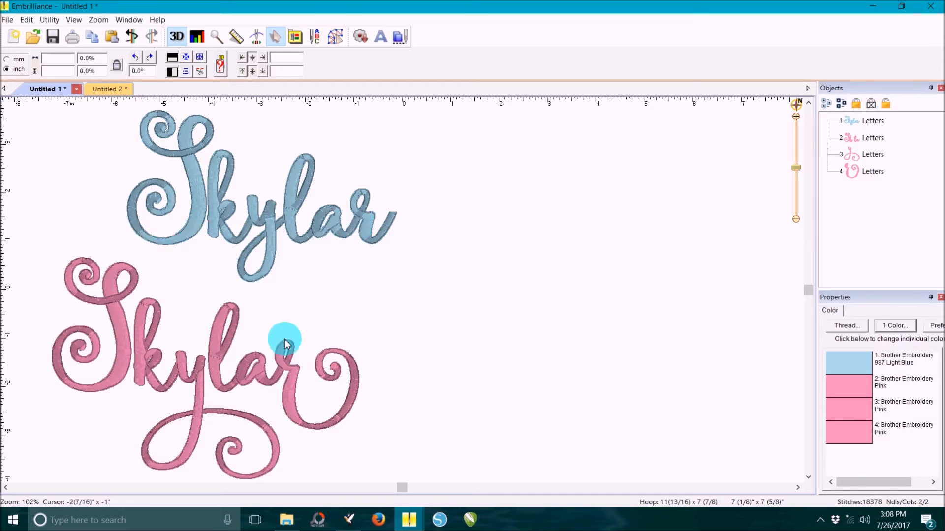
mouse_move(214, 377)
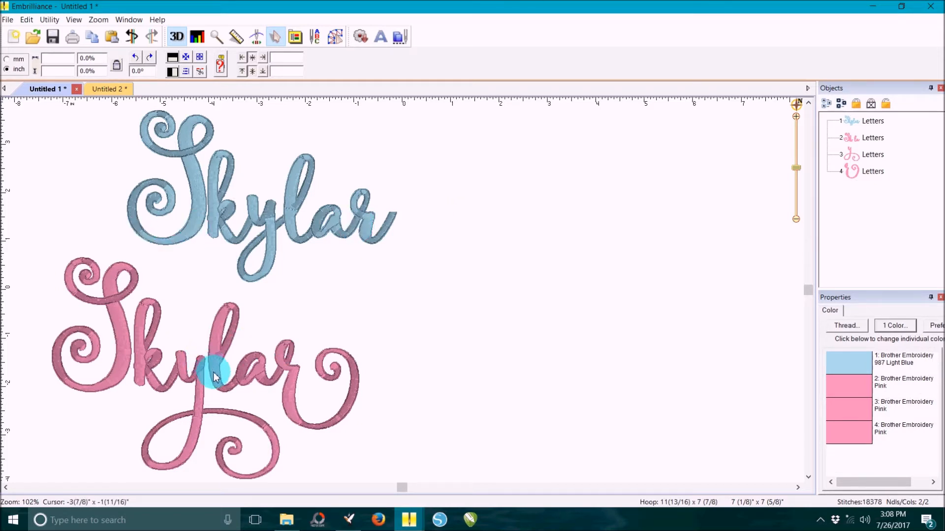
mouse_move(198, 386)
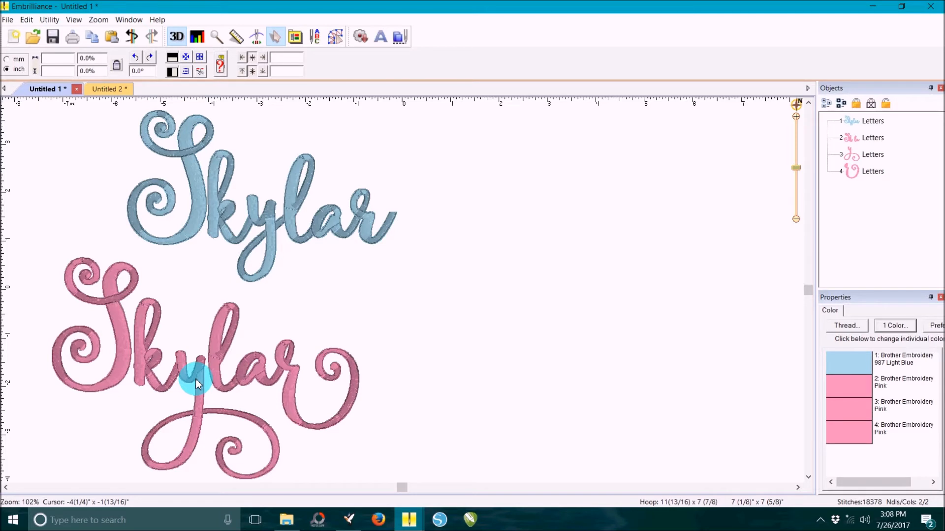
mouse_move(289, 389)
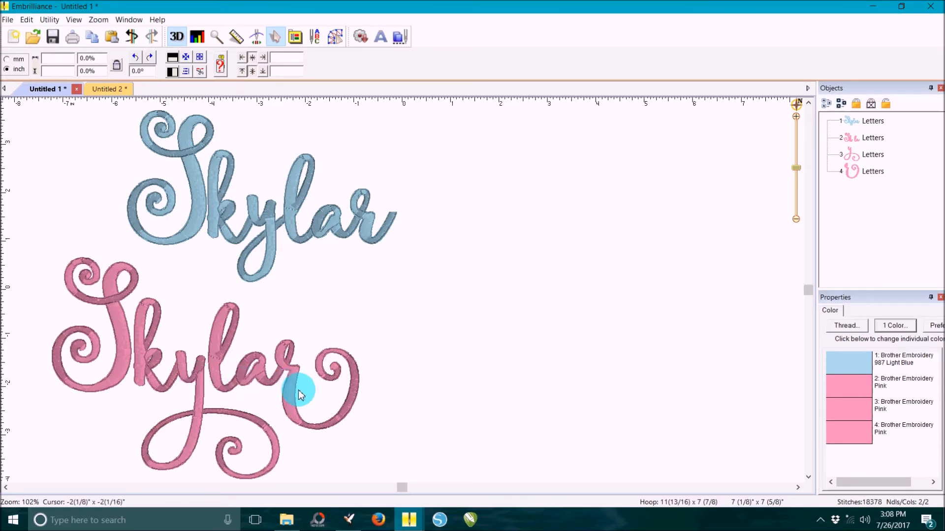
mouse_move(301, 388)
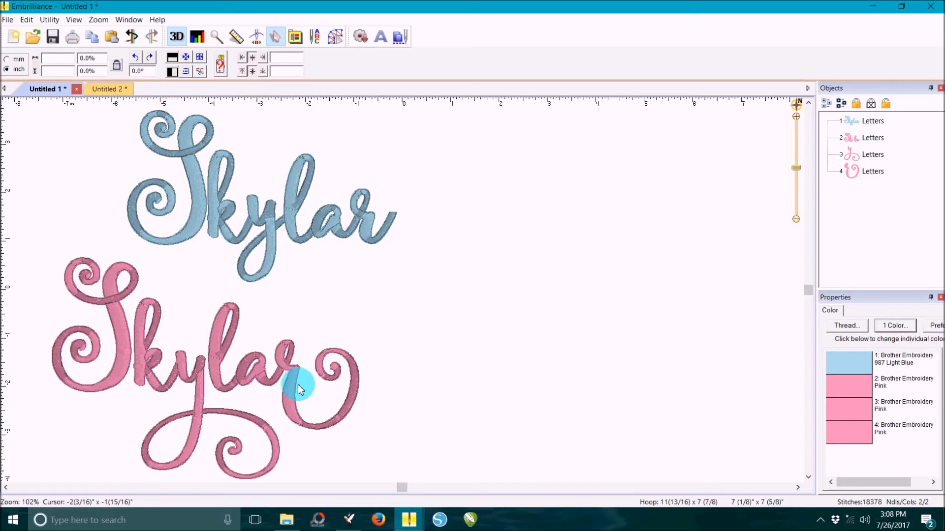
mouse_move(409, 304)
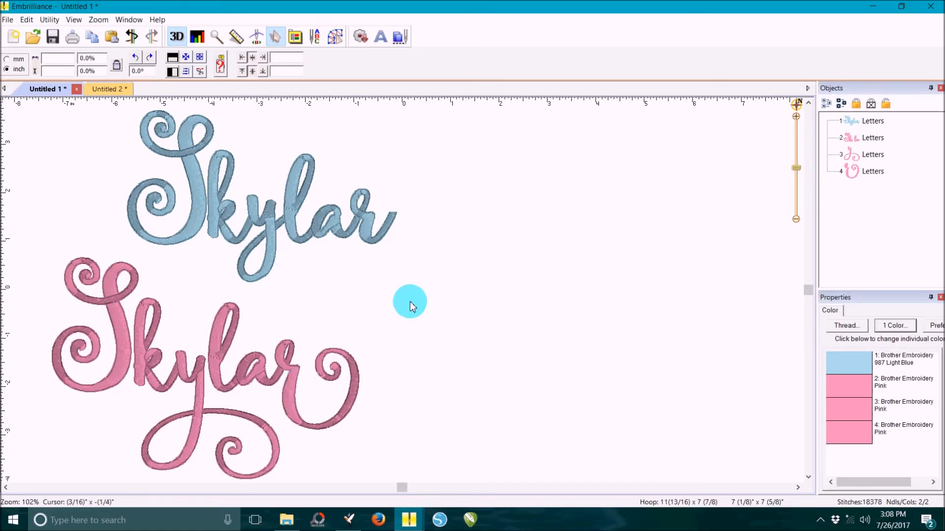
Add a plain BK Jamberry 3inch 'abc' lettering line above the two swirled ones
click(108, 88)
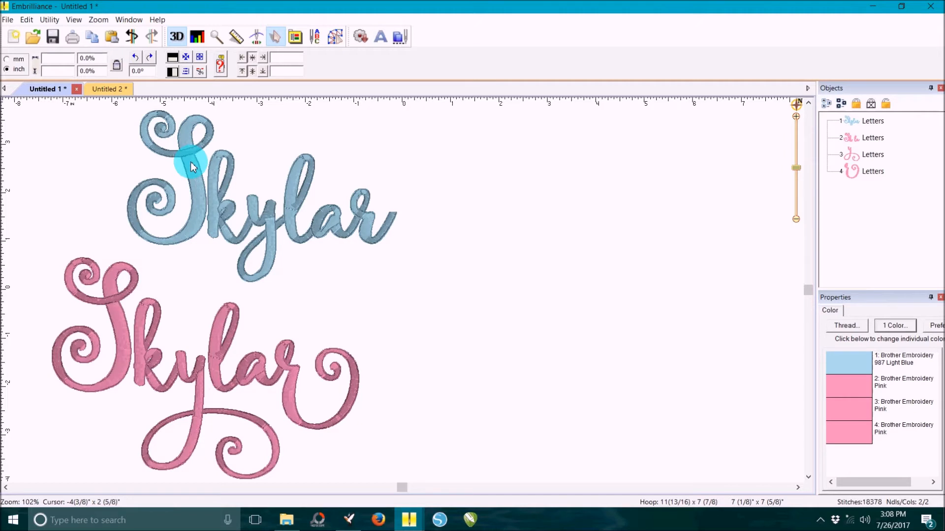
mouse_move(354, 229)
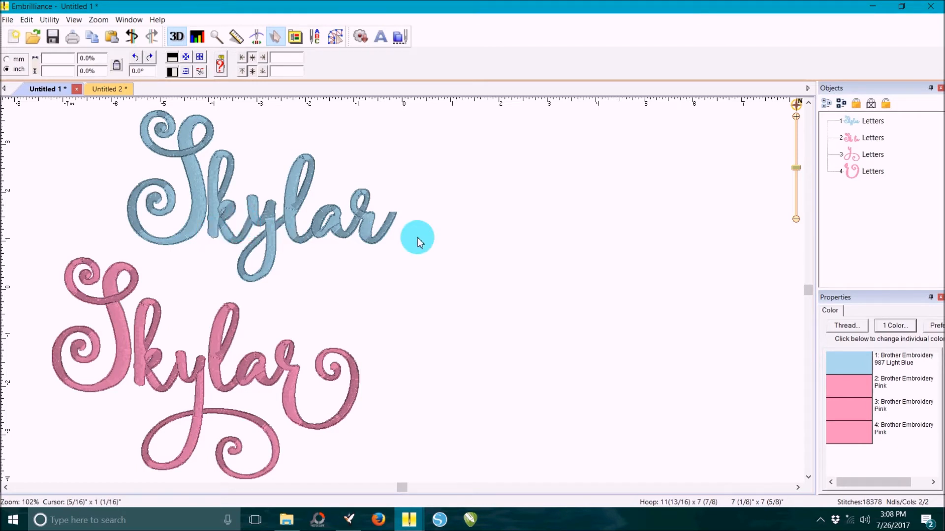
mouse_move(3, 319)
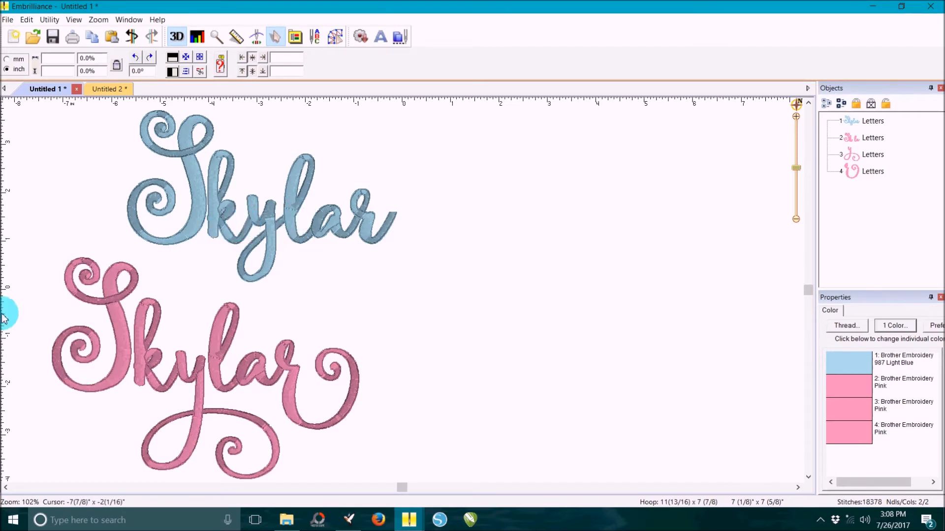
mouse_move(284, 258)
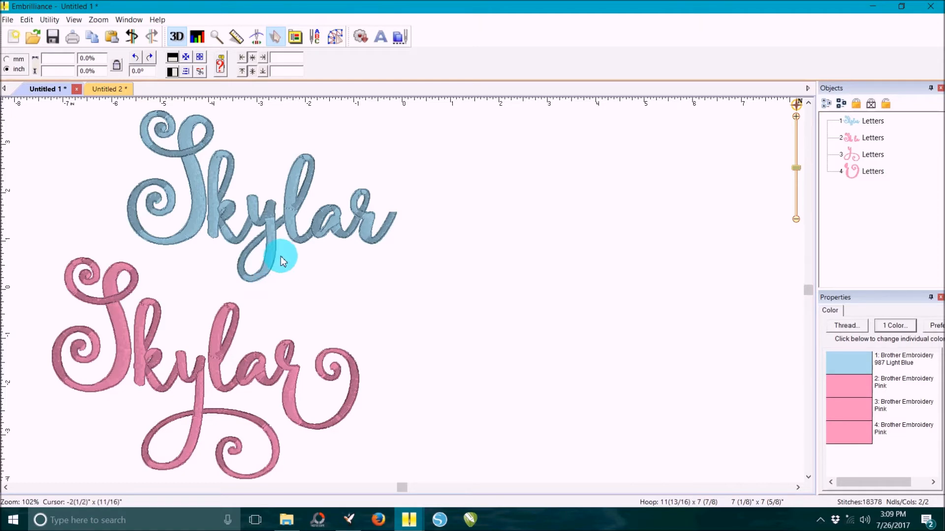
click(96, 89)
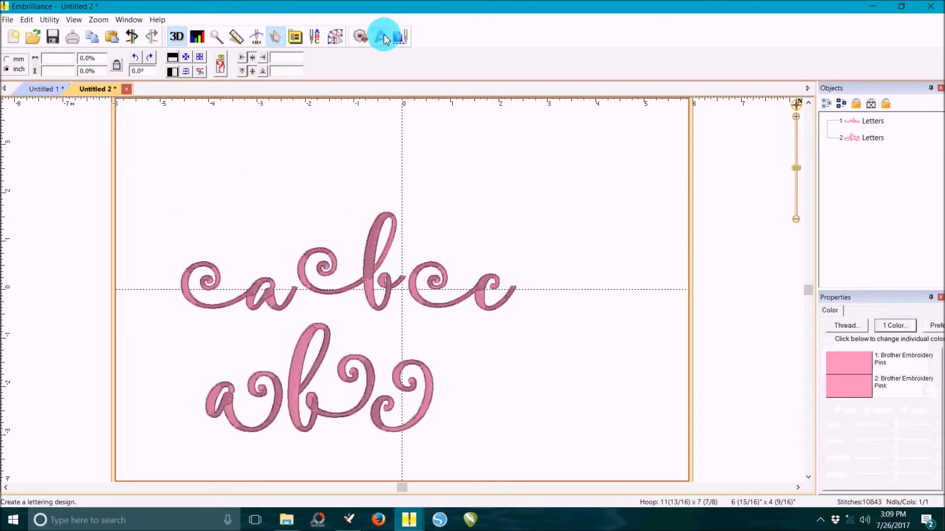
click(380, 36)
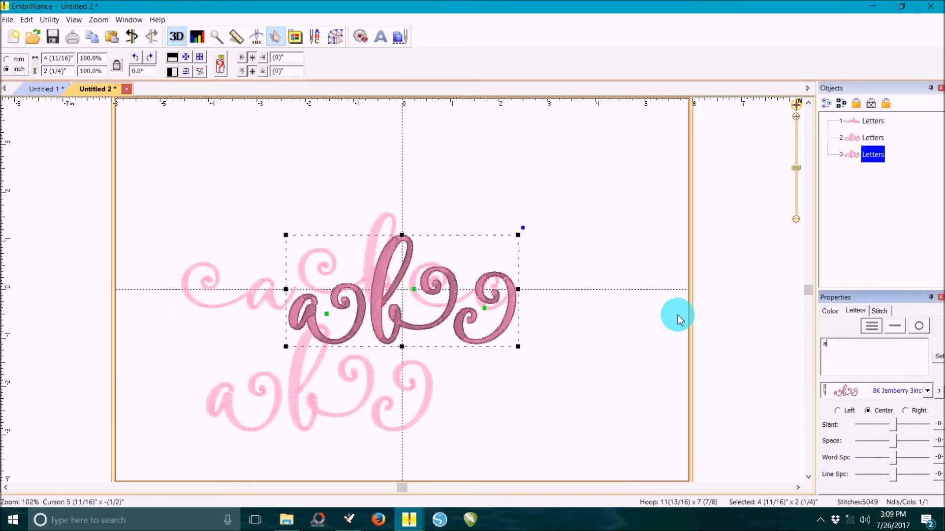
click(925, 390)
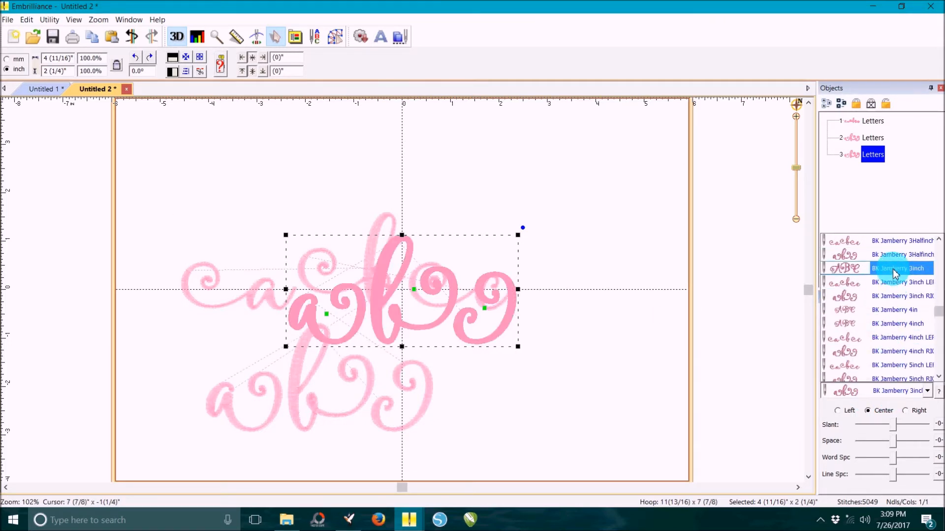
click(897, 268)
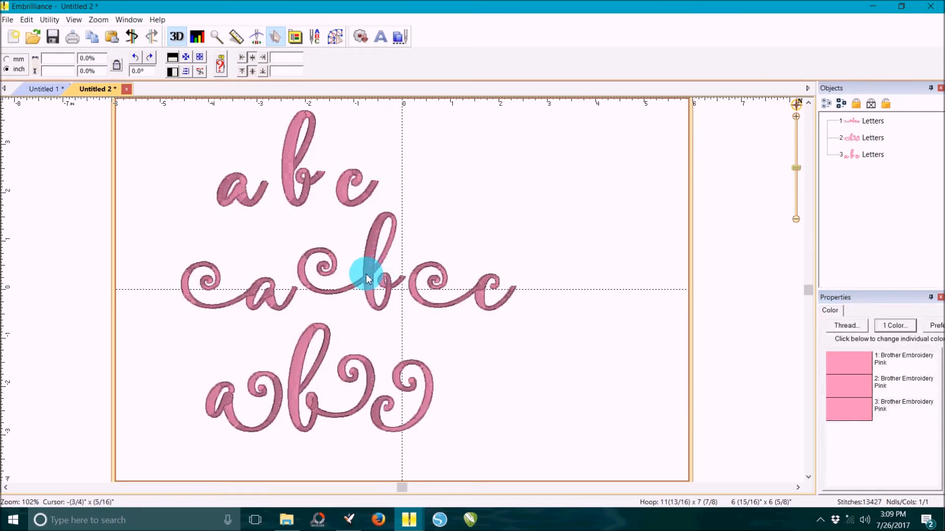
click(374, 271)
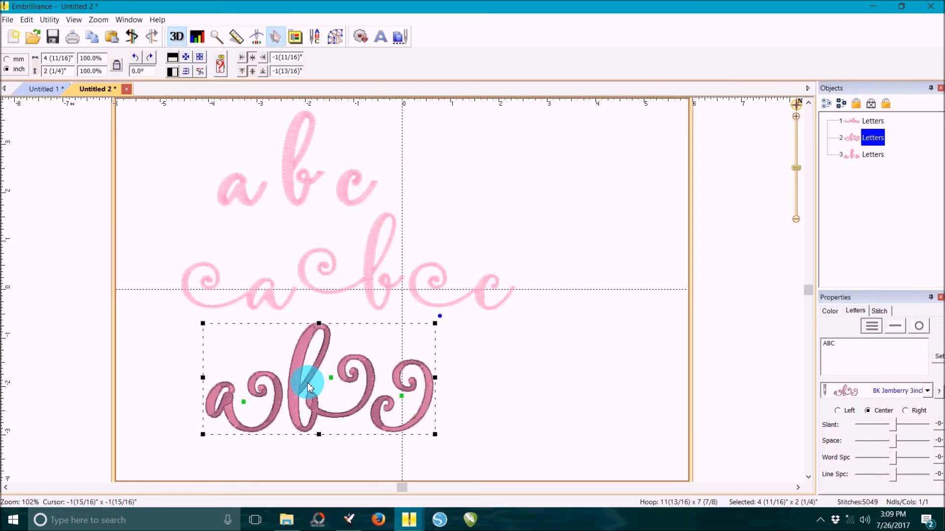
click(476, 371)
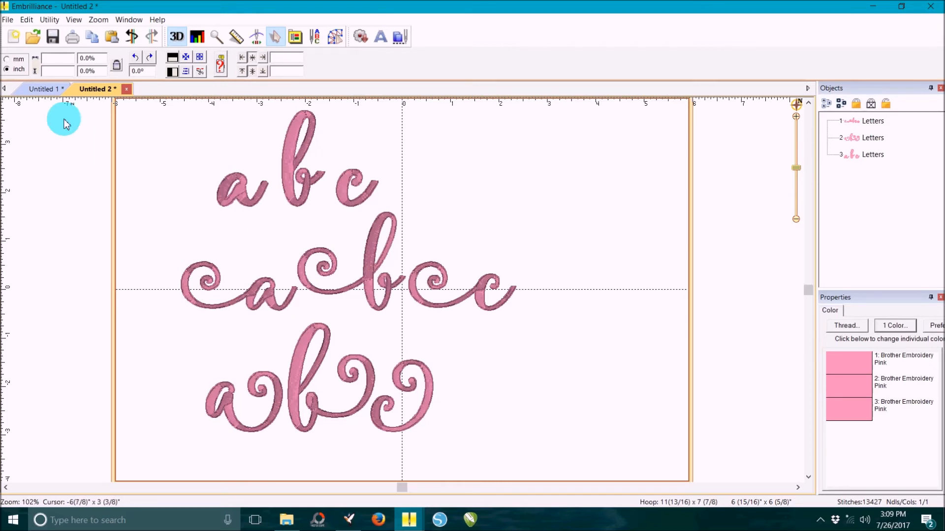
Switch back to the Untitled 1 design holding the blue and pink Skylar names
click(46, 89)
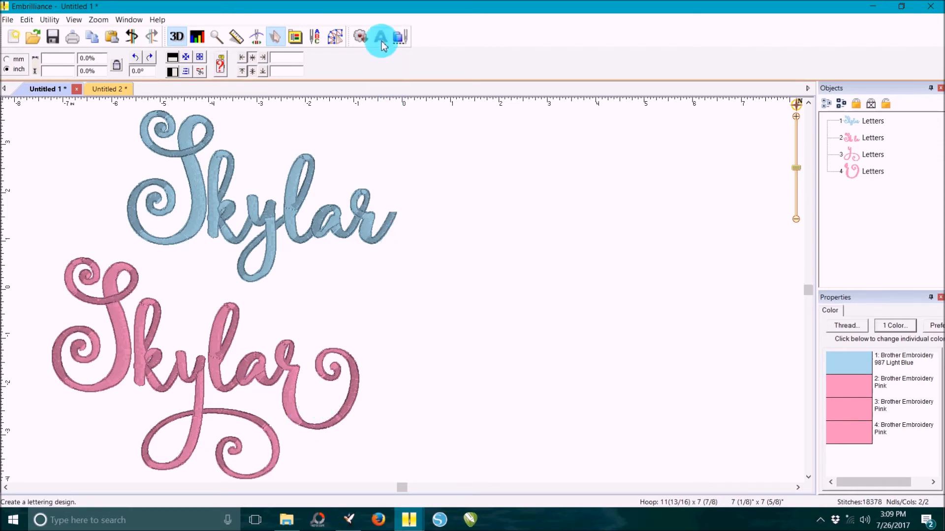
mouse_move(380, 36)
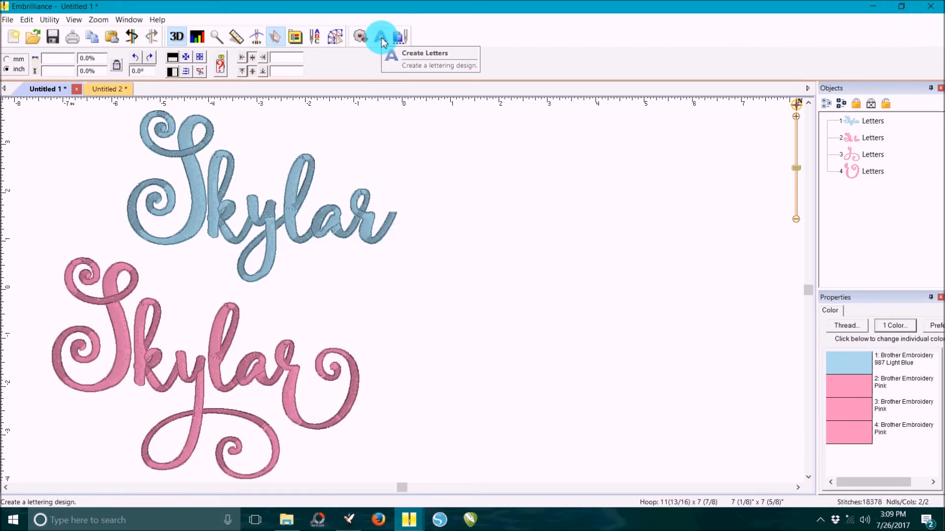
Create a 'Skylar' lettering in a Jamberry font variant and tighten its letter spacing
click(380, 37)
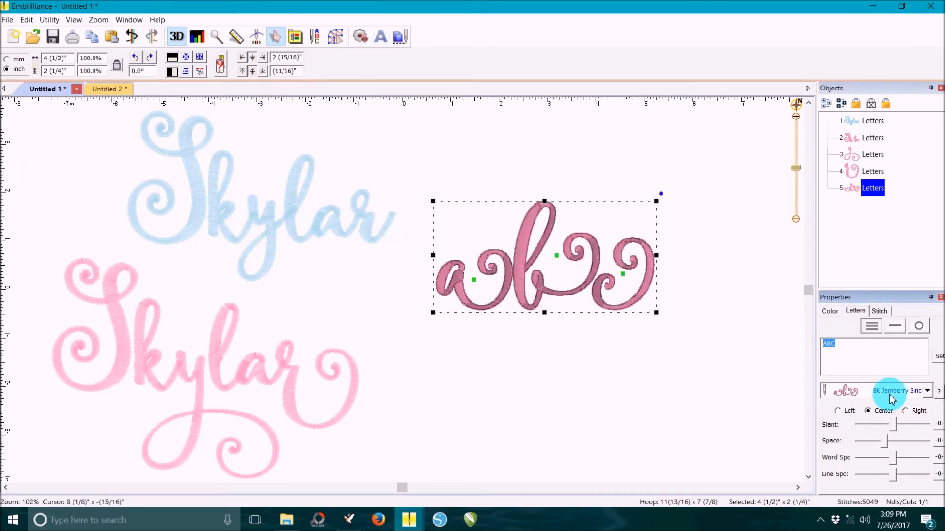
click(927, 391)
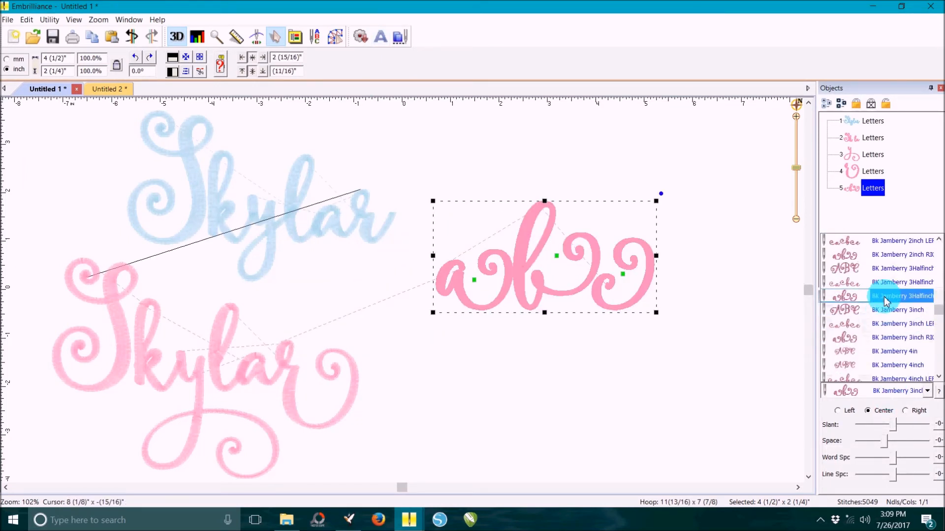
click(898, 310)
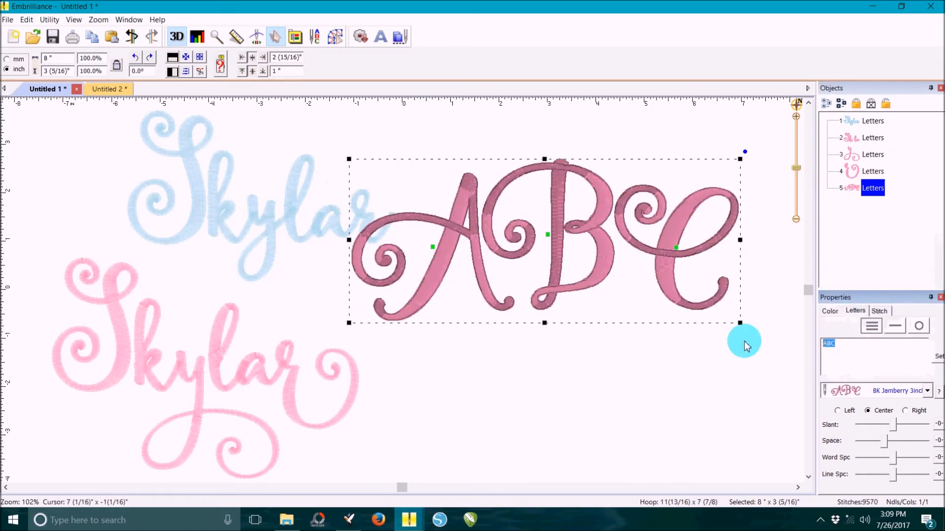
text(Skylar)
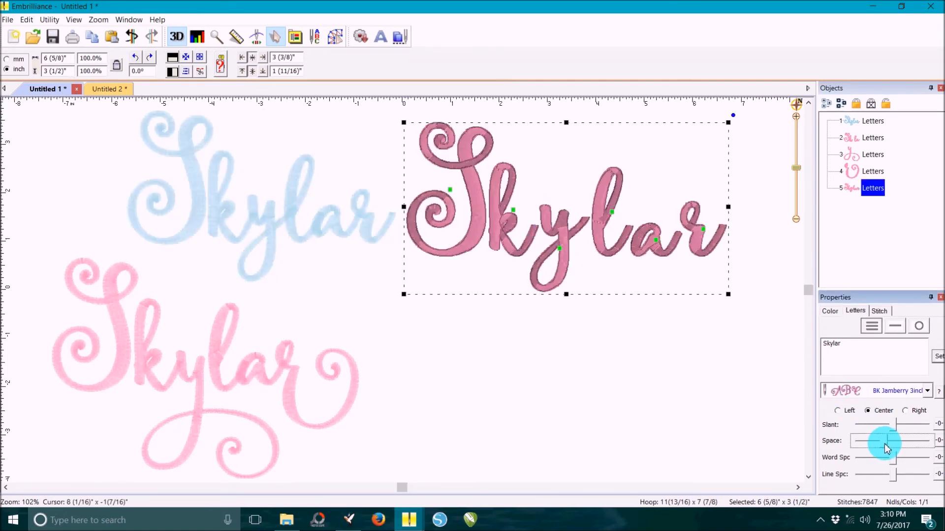
drag(897, 445, 882, 440)
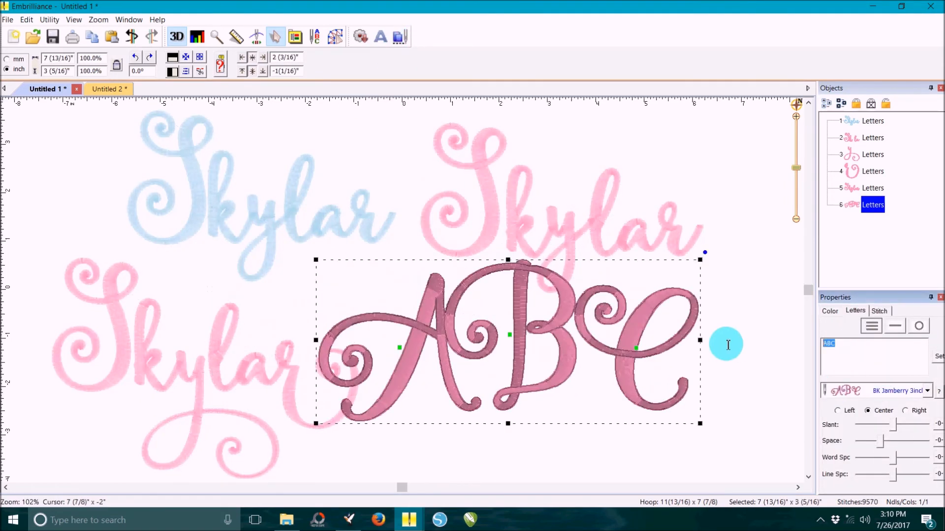
mouse_move(708, 343)
text(S)
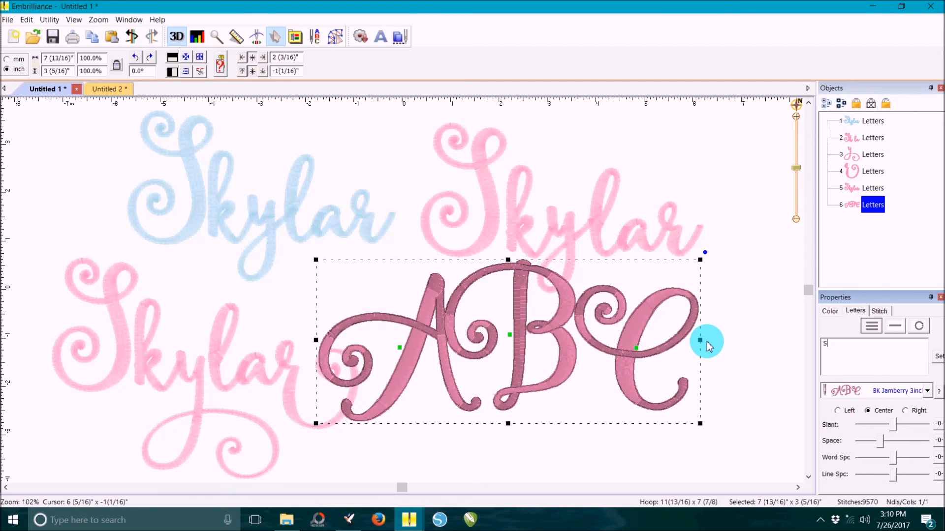
Type the 'Sk la' lettering with gaps for y and r and adjust its spacing
text(k la)
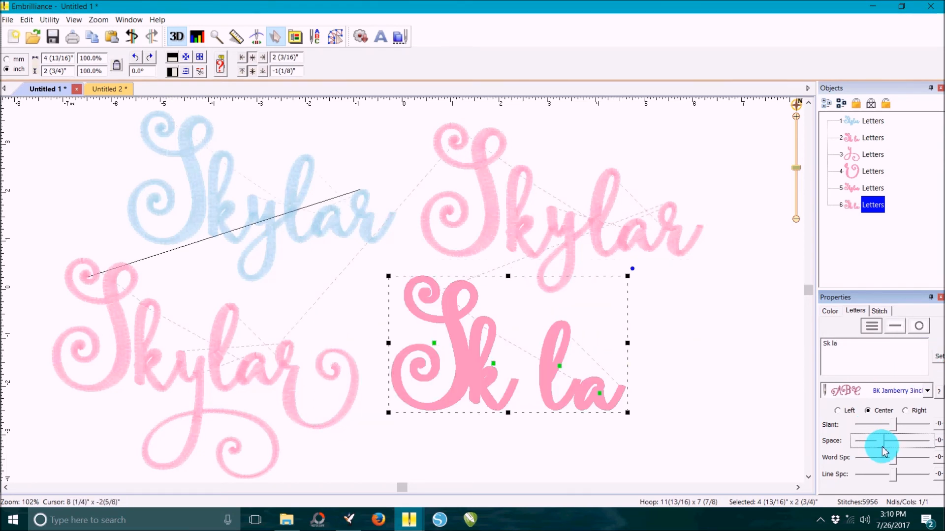
drag(883, 444, 891, 441)
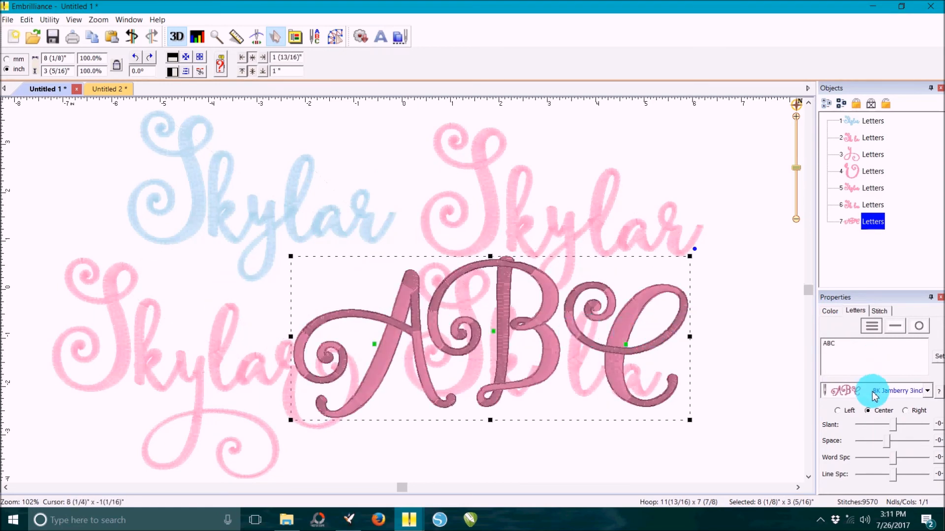
Set the lone 'y' to the swirled Jamberry right-variant font and move it into the gap after Sk
click(926, 390)
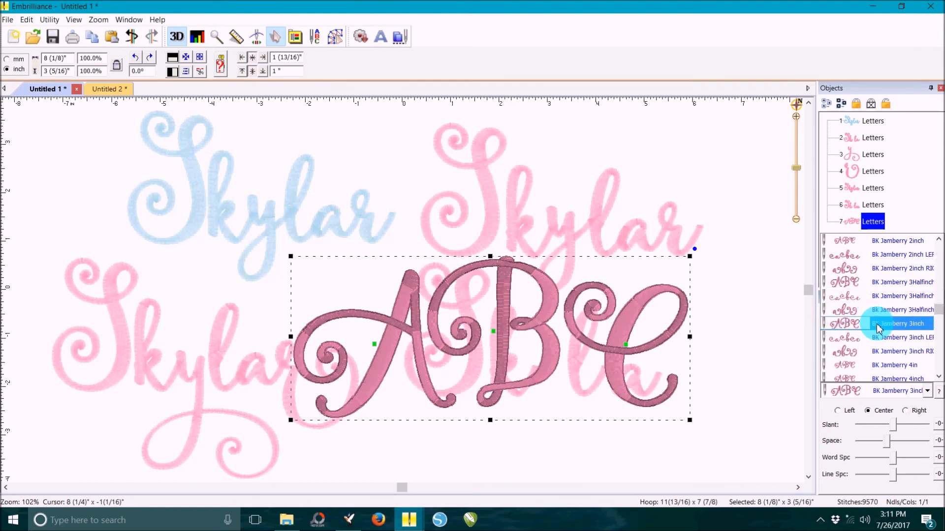
click(892, 351)
text(y)
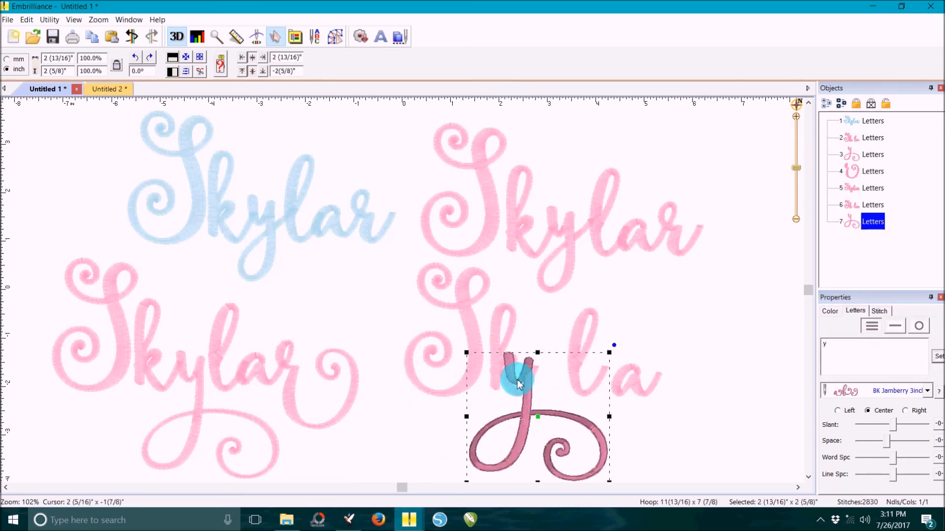
drag(519, 383, 548, 383)
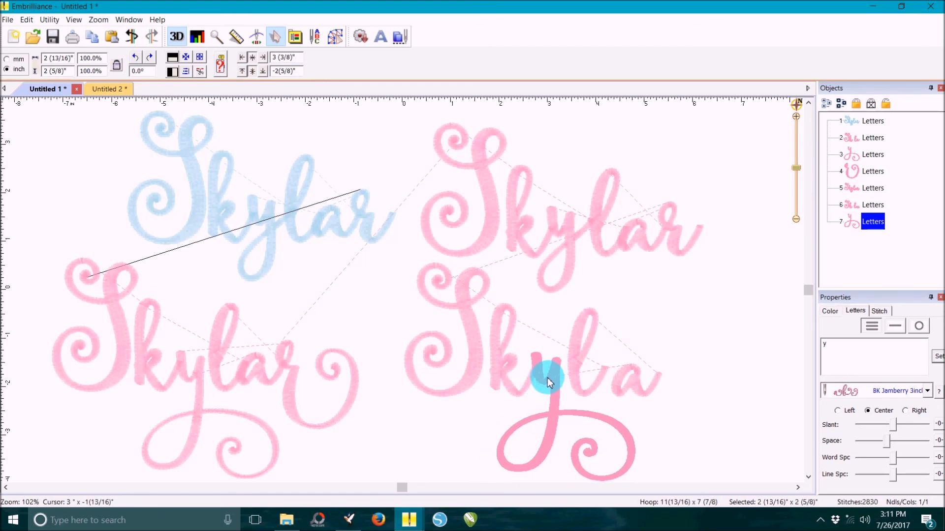
click(380, 37)
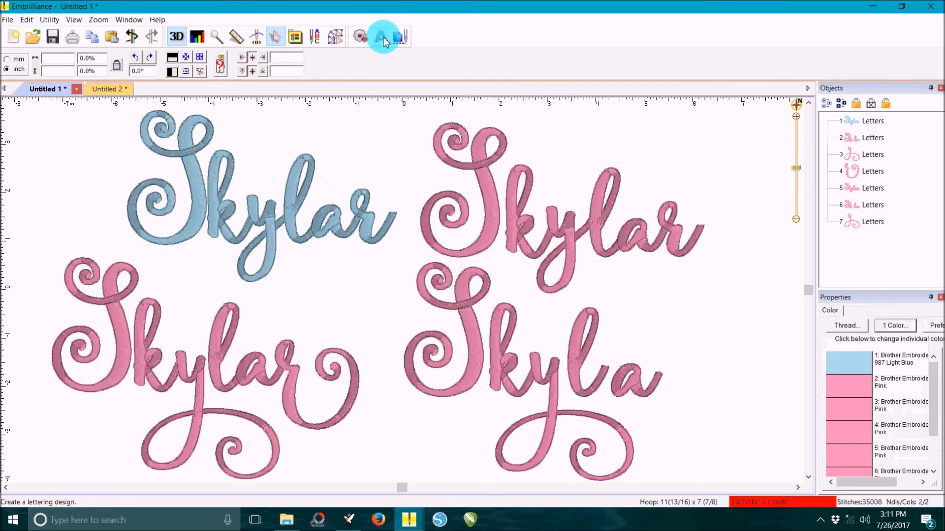
Create a swirled right-variant 'r' and place it after the a so the name reads Skylar
click(380, 37)
text(r)
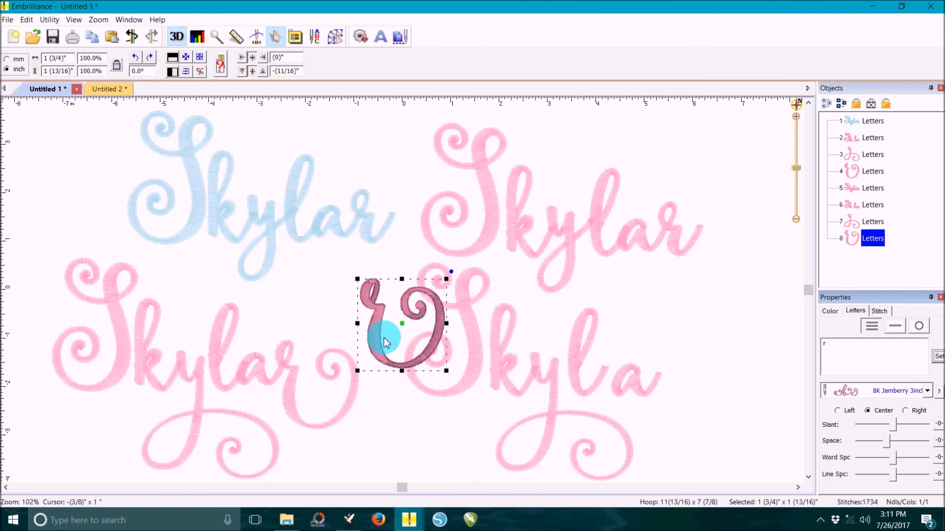
drag(386, 343, 666, 406)
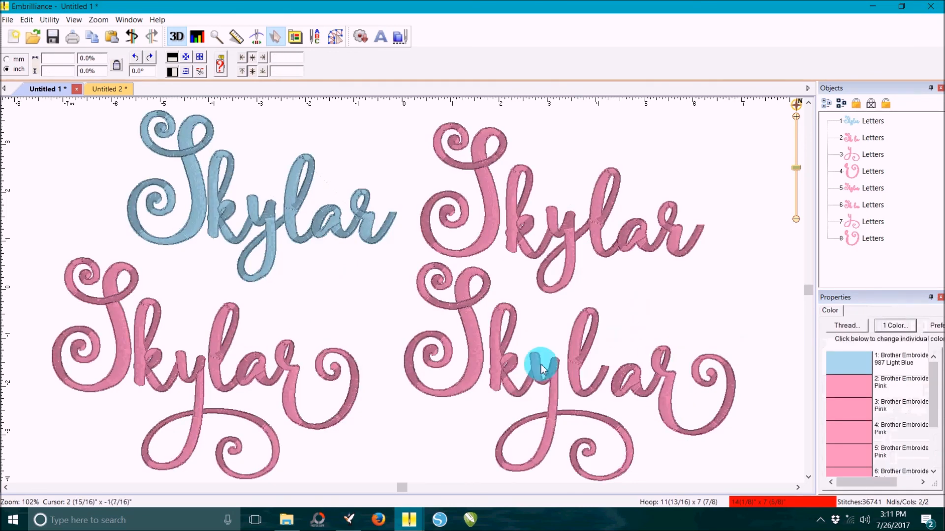
mouse_move(560, 380)
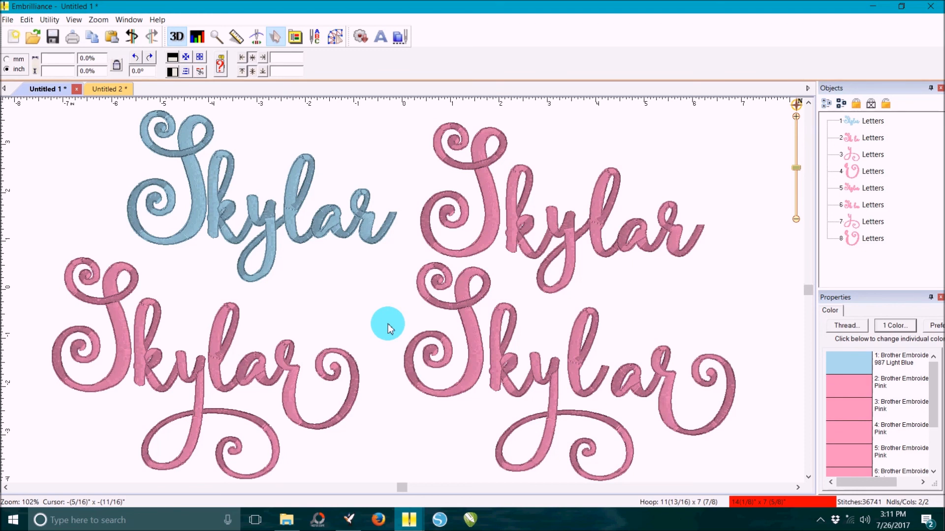
mouse_move(341, 307)
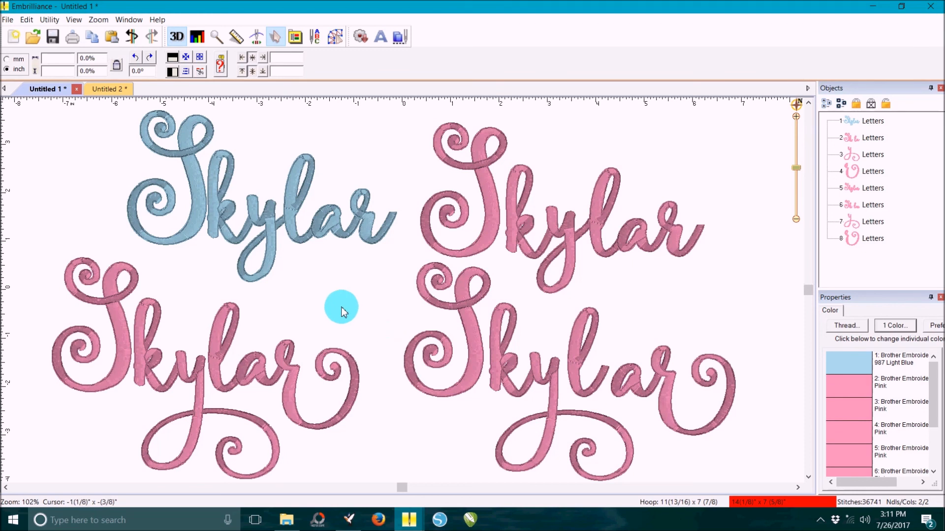
mouse_move(344, 281)
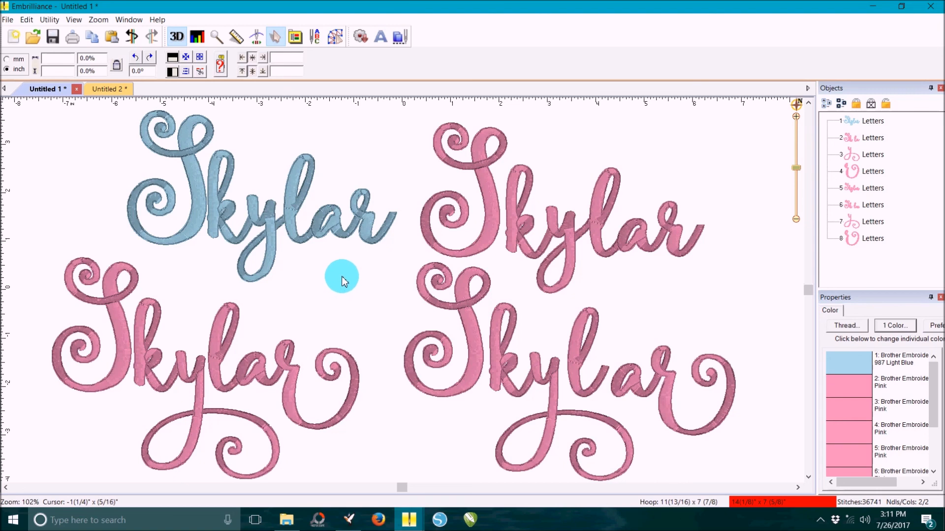